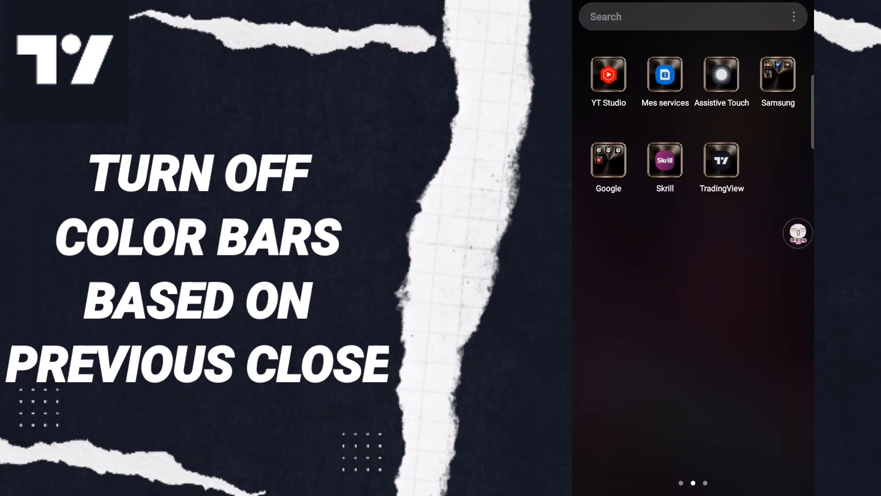
Step: Launch TradingView on the Apple chart and scroll its More menu down to Chart settings
left_click(722, 161)
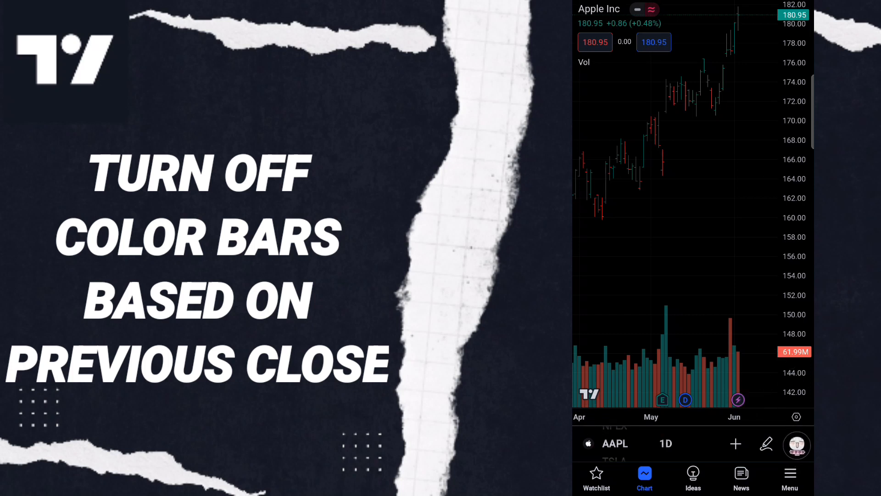
left_click(790, 476)
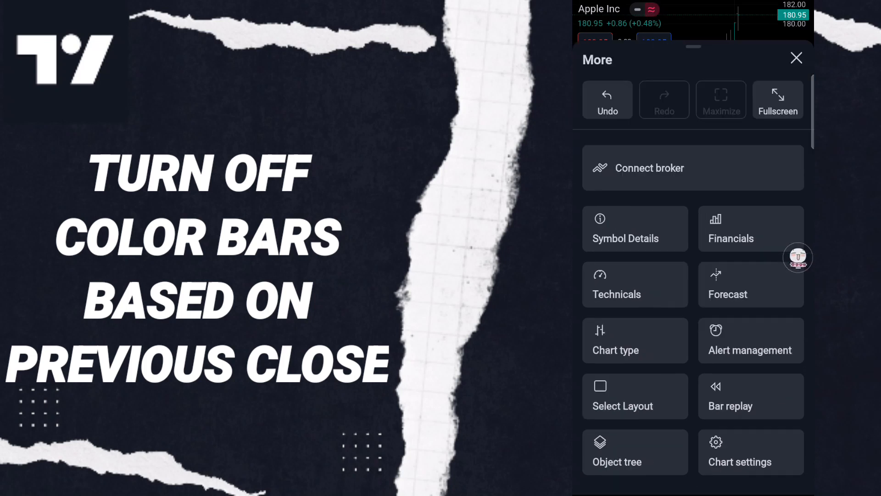
scroll("down", 3)
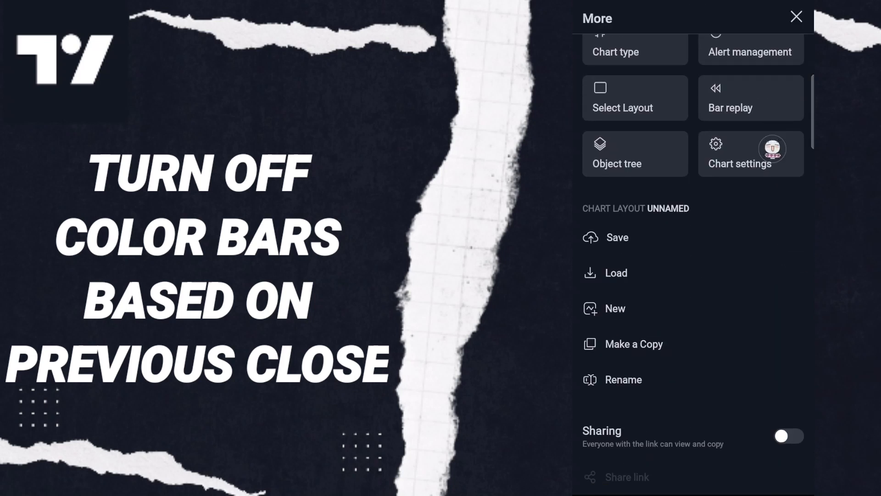
Step: In chart settings' Symbol section, uncheck 'Color bars based on previous close'
left_click(740, 153)
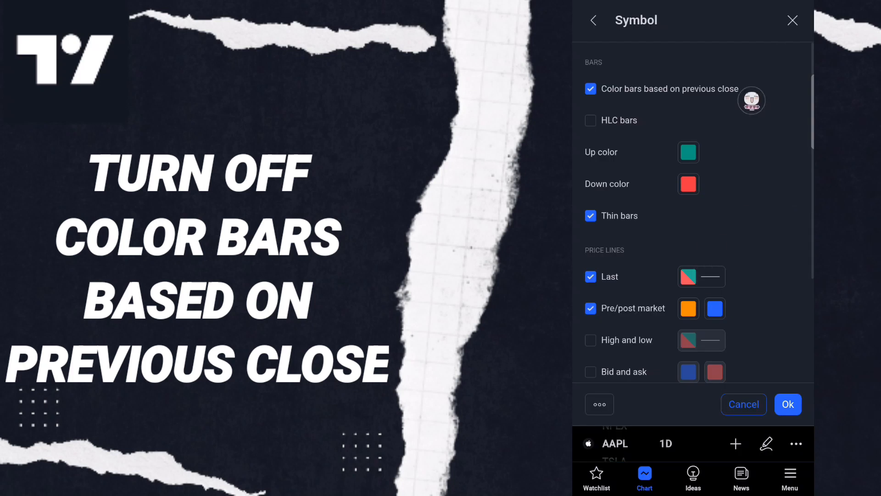
left_click(590, 89)
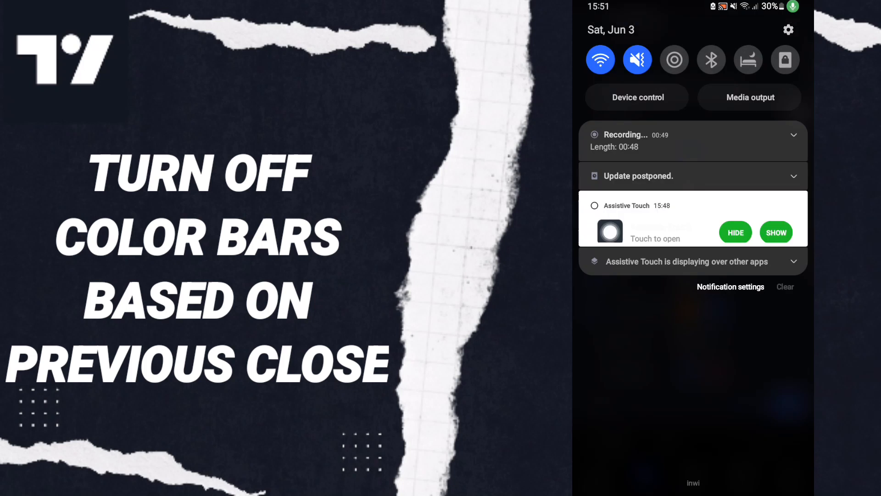
Step: Expand the screen-recording notification in the shade to reveal its Stop option
left_click(793, 134)
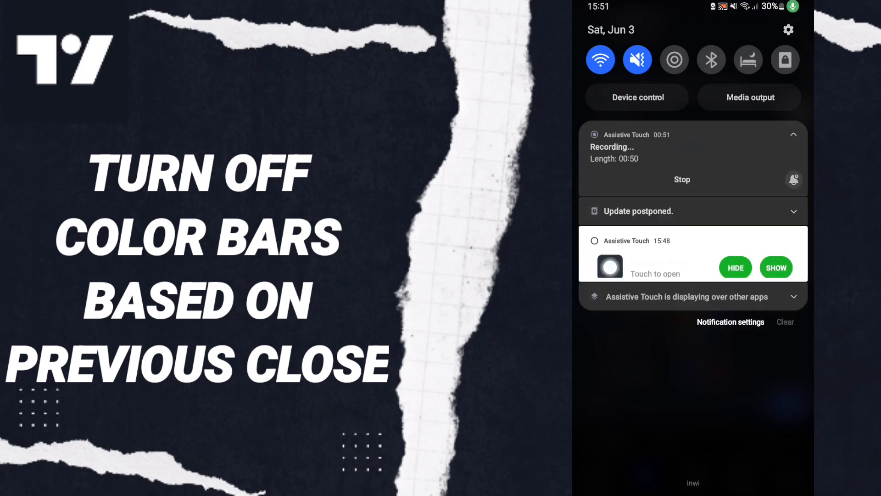